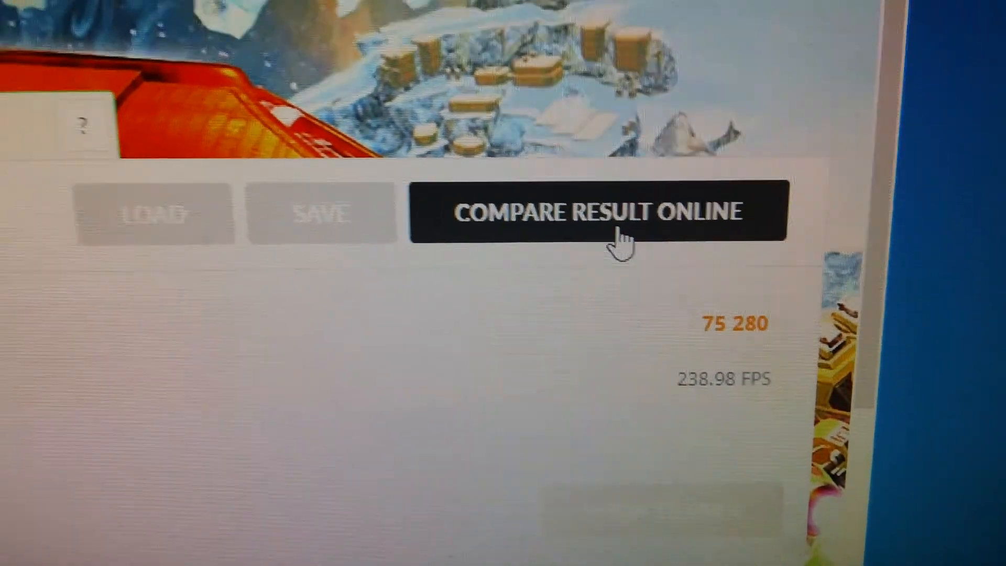
# - Submit the 225,647 Ice Storm score for online comparison, rating better than 99% of results
pyautogui.click(599, 211)
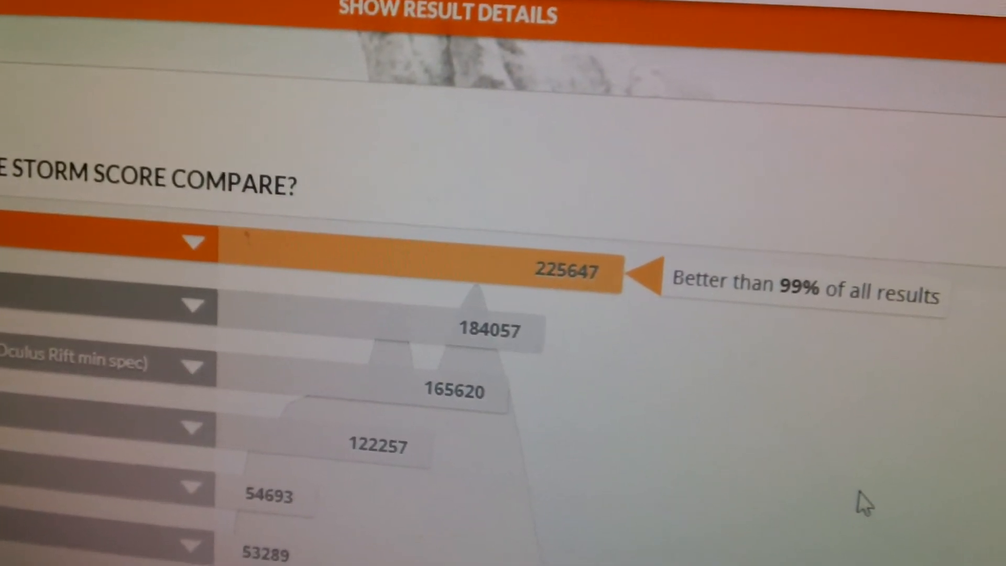
pyautogui.scroll(-3)
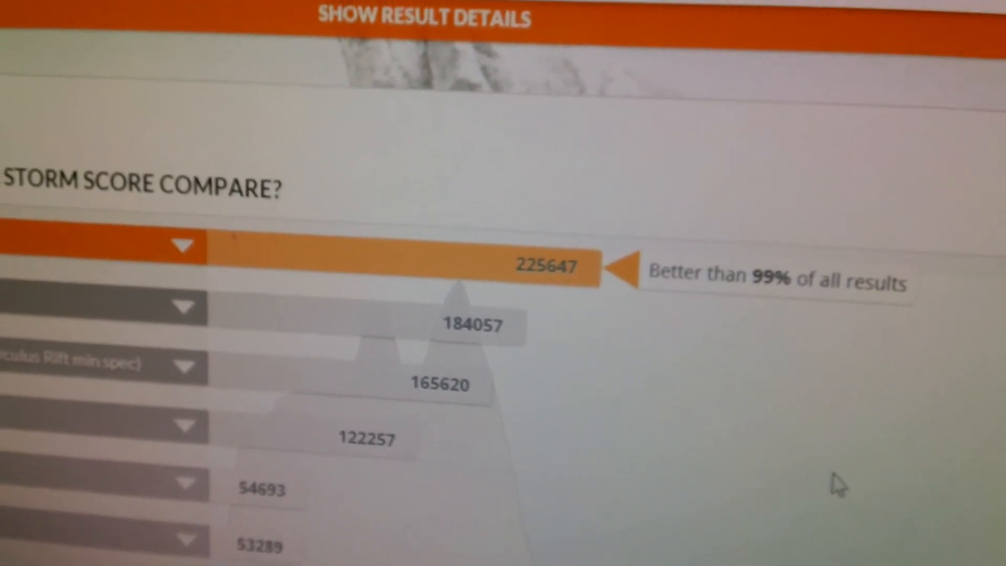
pyautogui.scroll(-3)
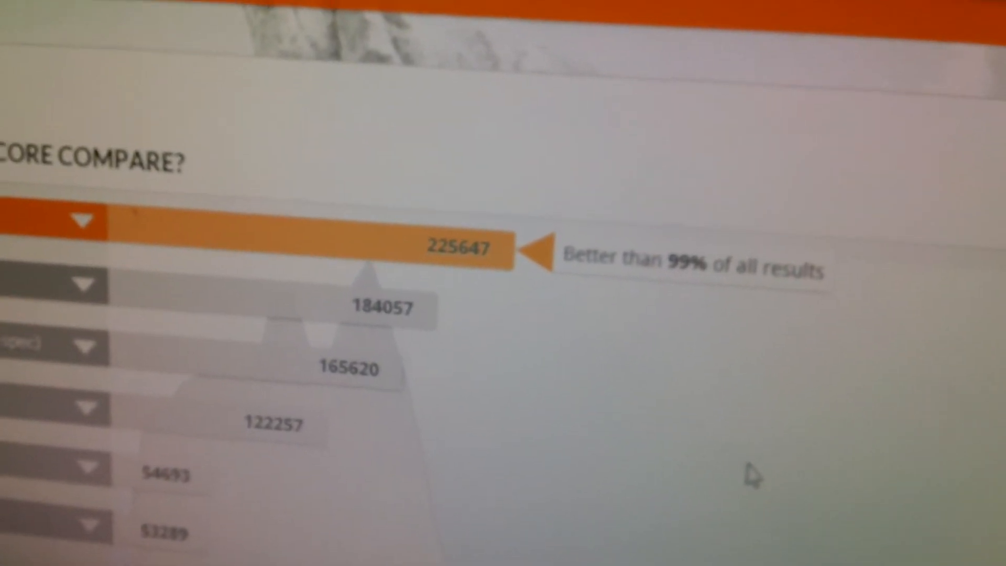
pyautogui.scroll(3)
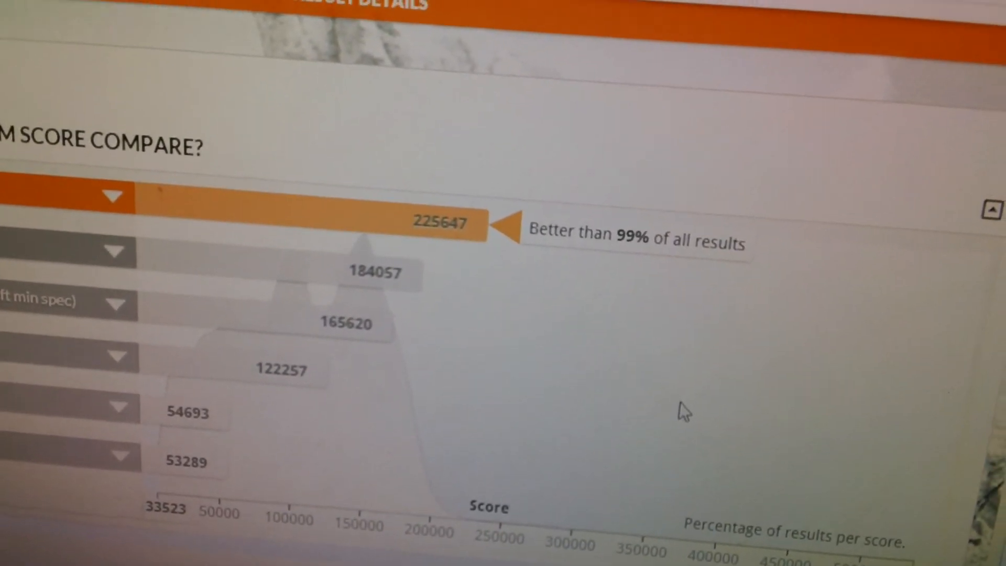
pyautogui.scroll(-3)
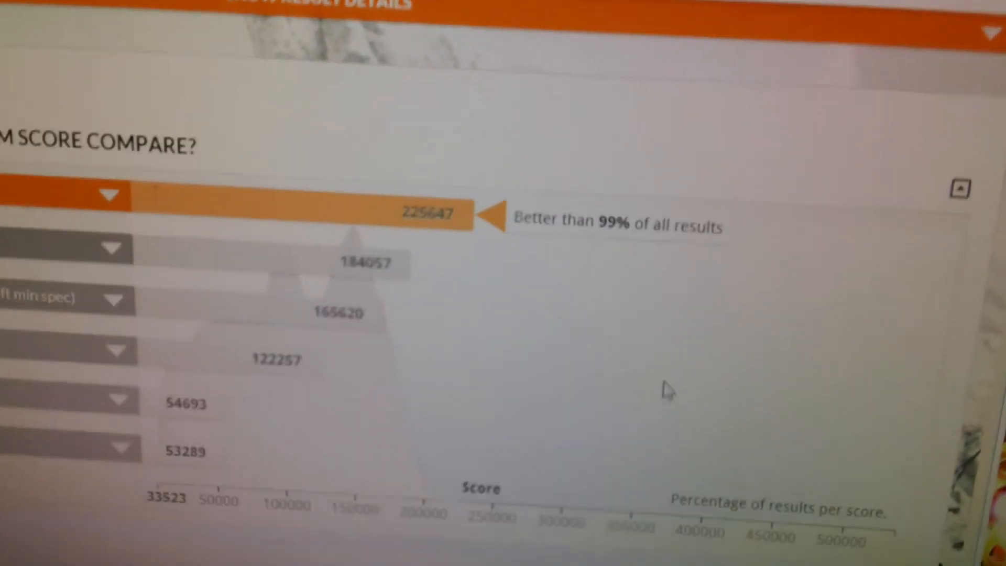